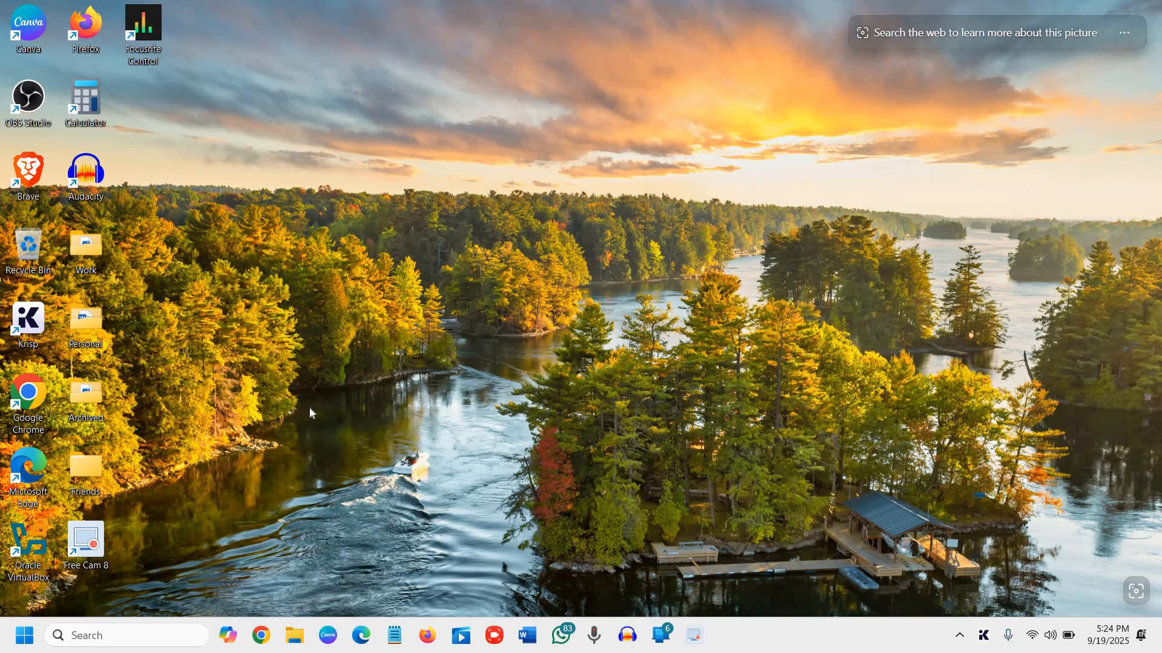
mouse_move(246, 504)
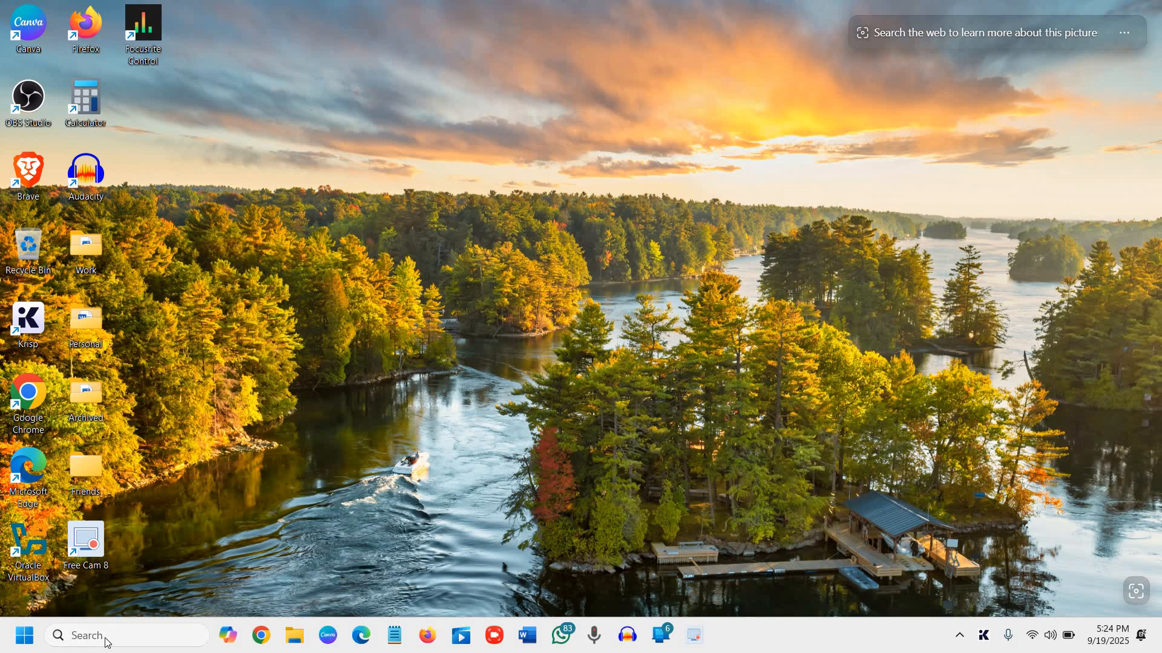
Search Windows for "power" to surface Choose a power plan
left_click(126, 635)
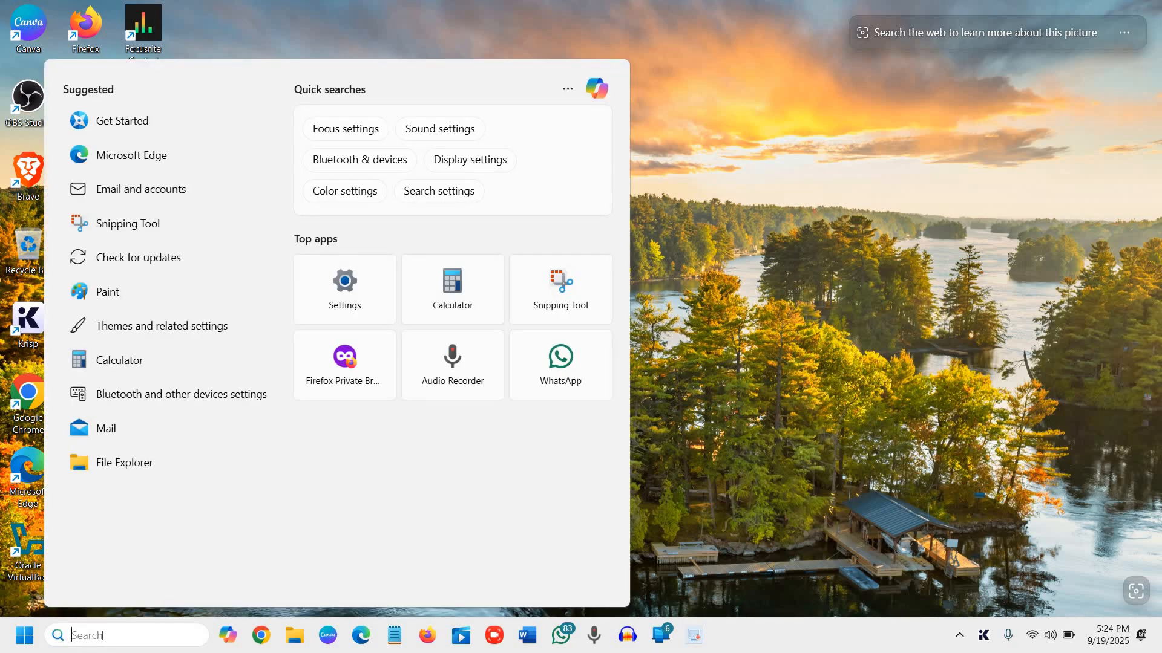
type("power")
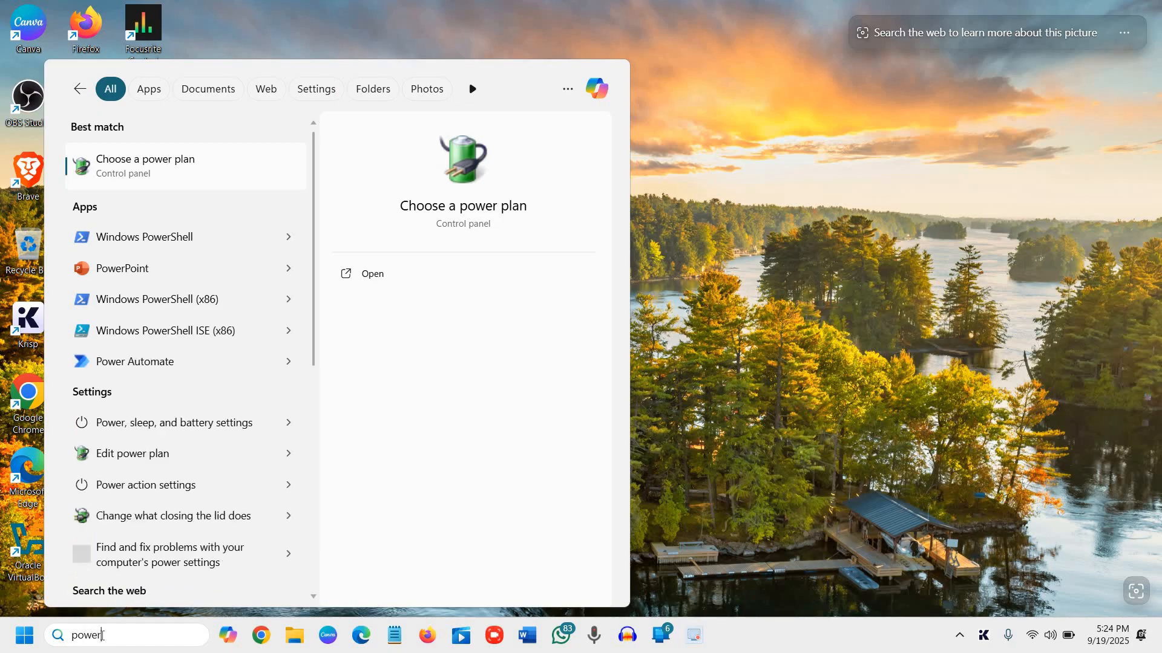
mouse_move(117, 436)
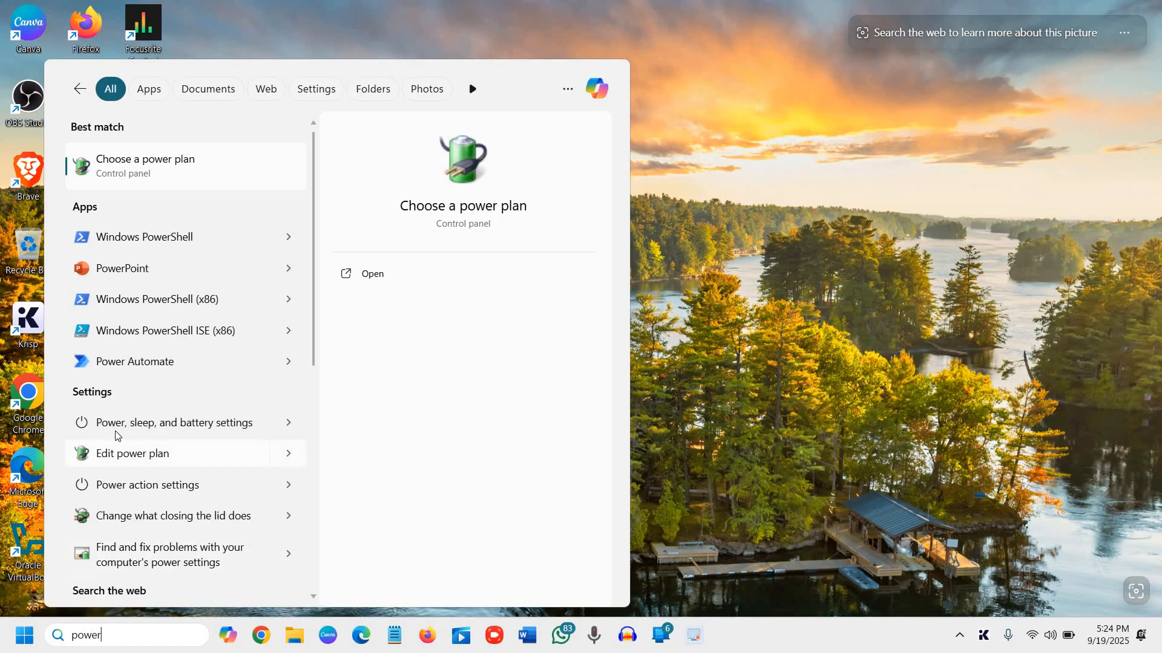
mouse_move(156, 511)
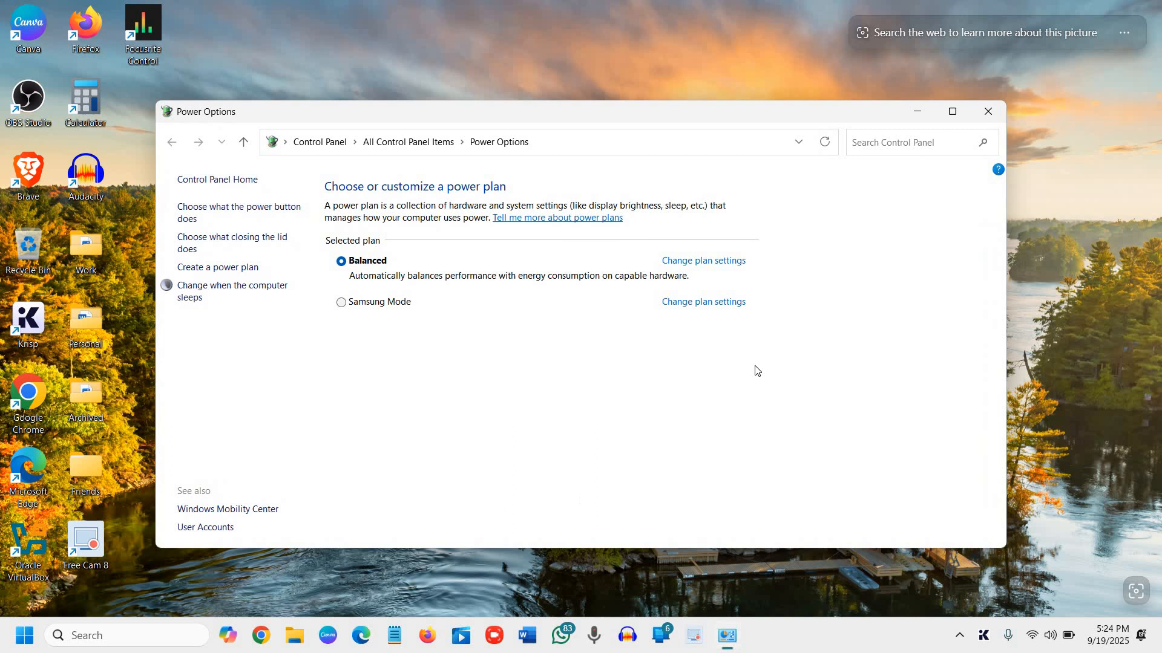
mouse_move(440, 341)
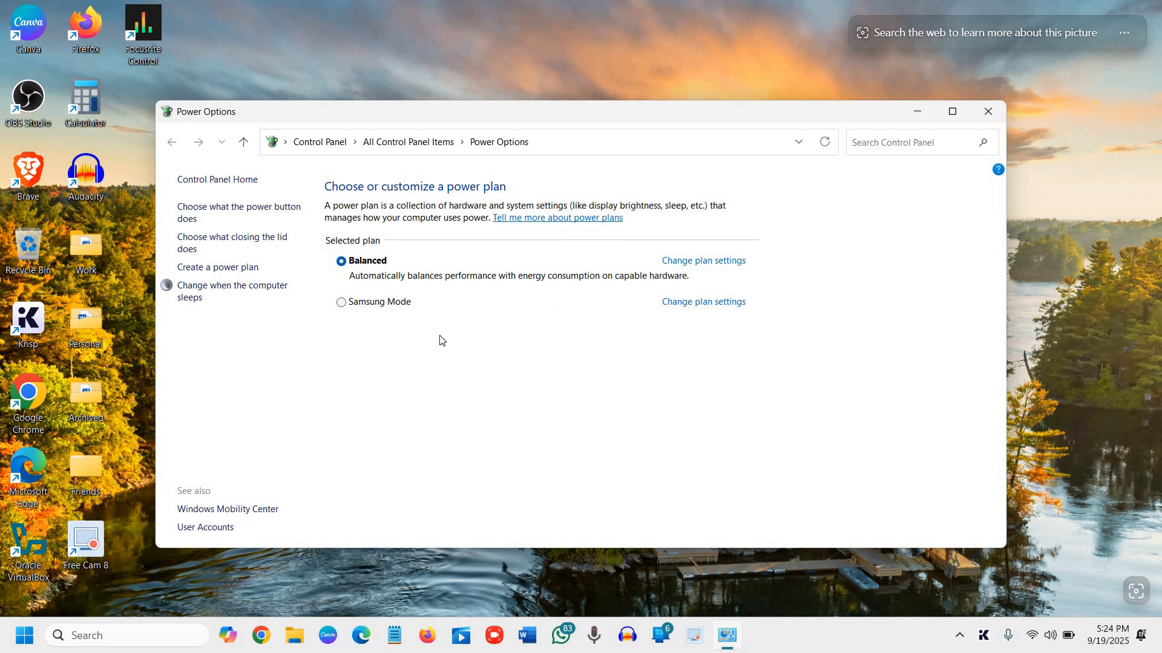
mouse_move(295, 227)
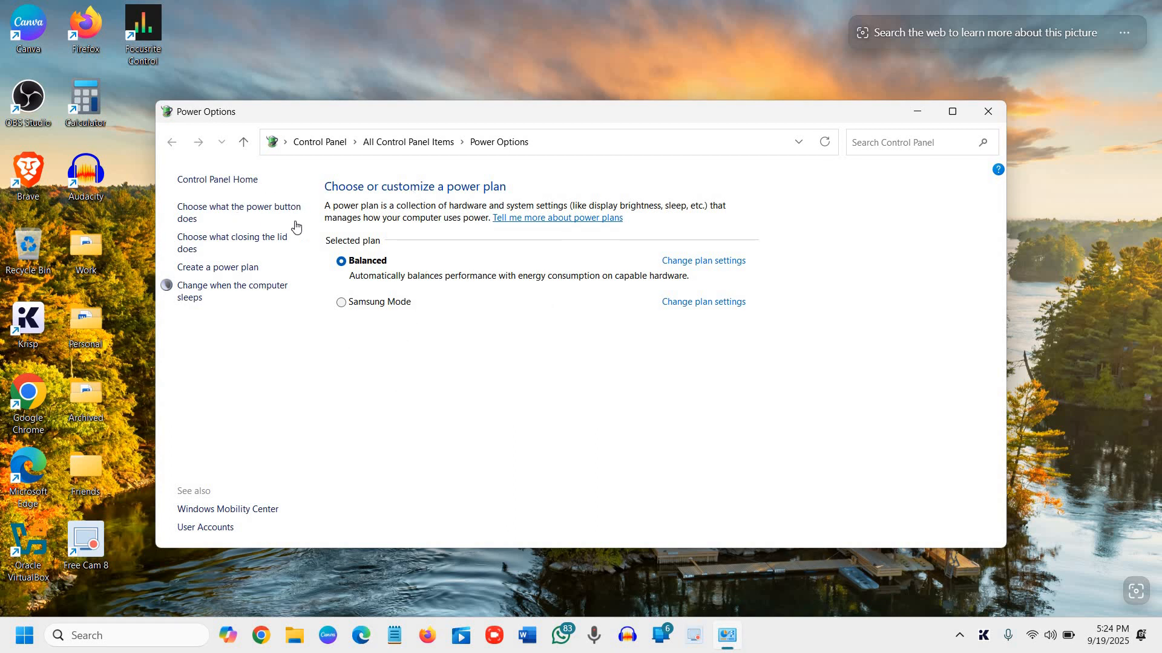
mouse_move(288, 310)
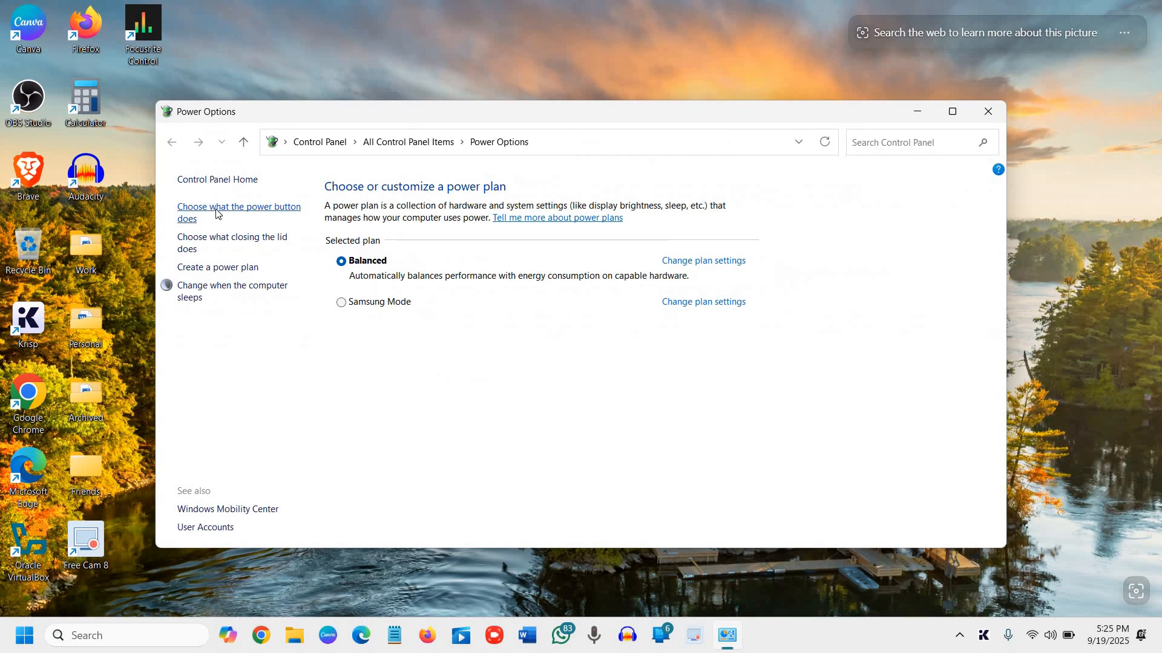
Open 'Choose what the power button does' to confirm fast startup is on
left_click(239, 212)
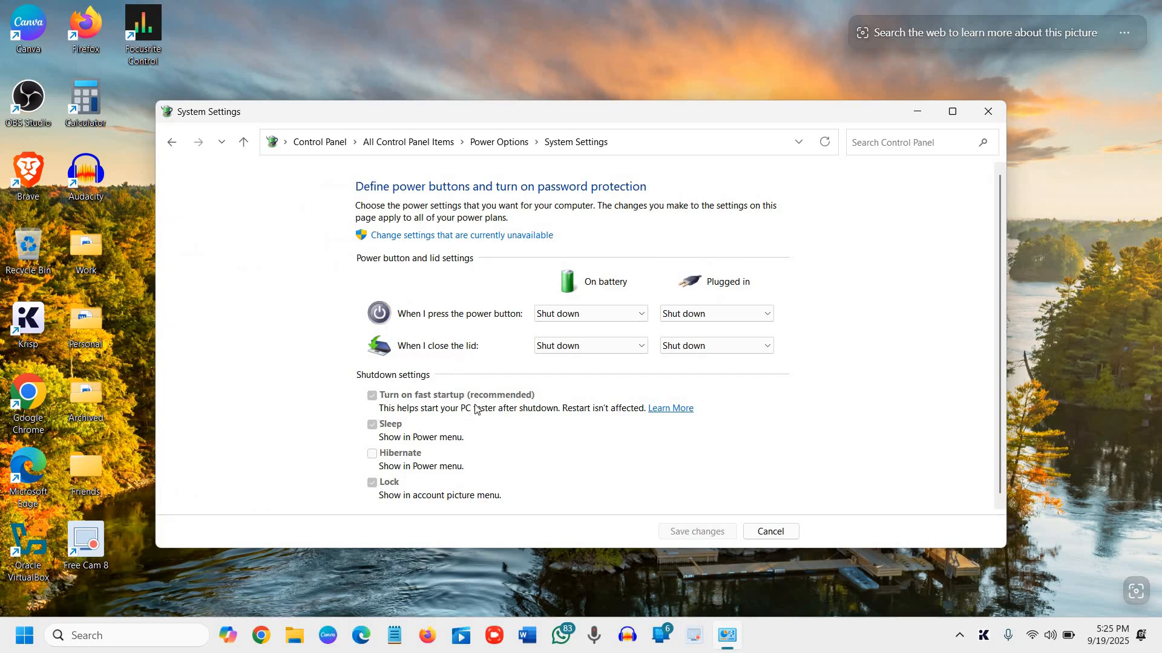
mouse_move(459, 429)
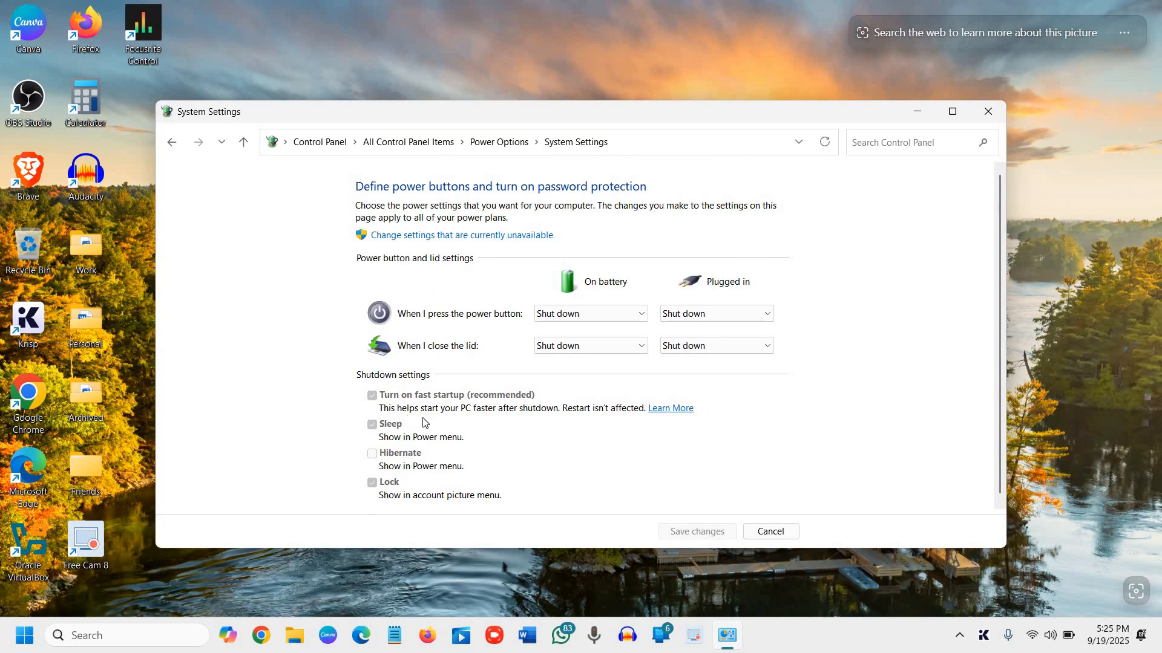
mouse_move(518, 427)
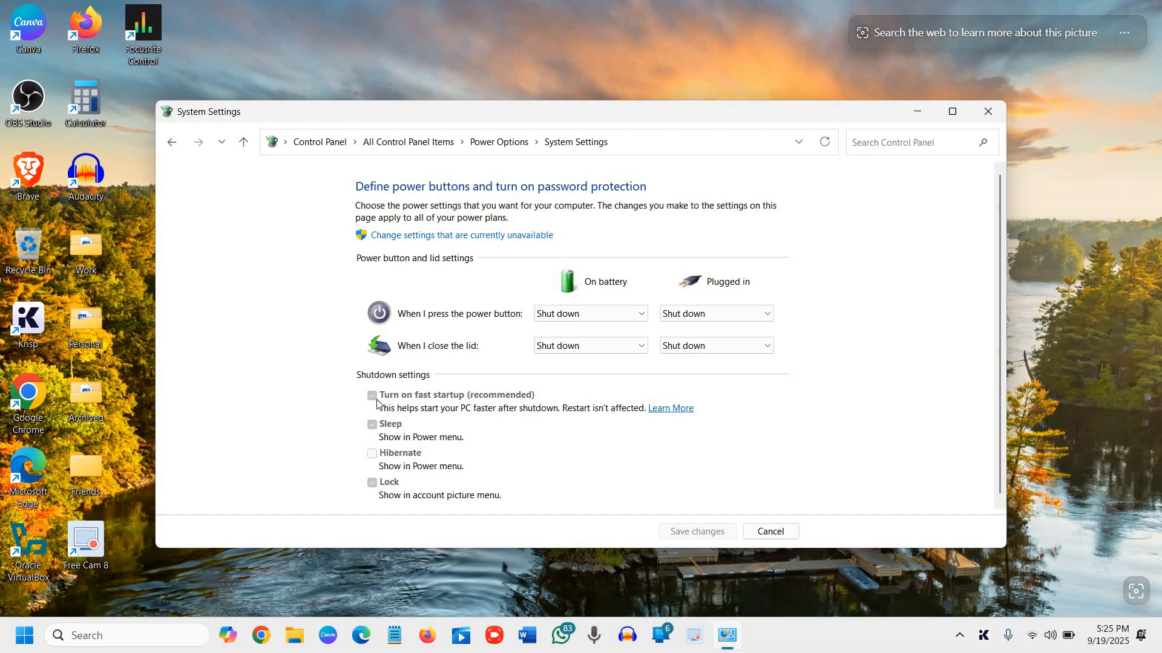
mouse_move(412, 408)
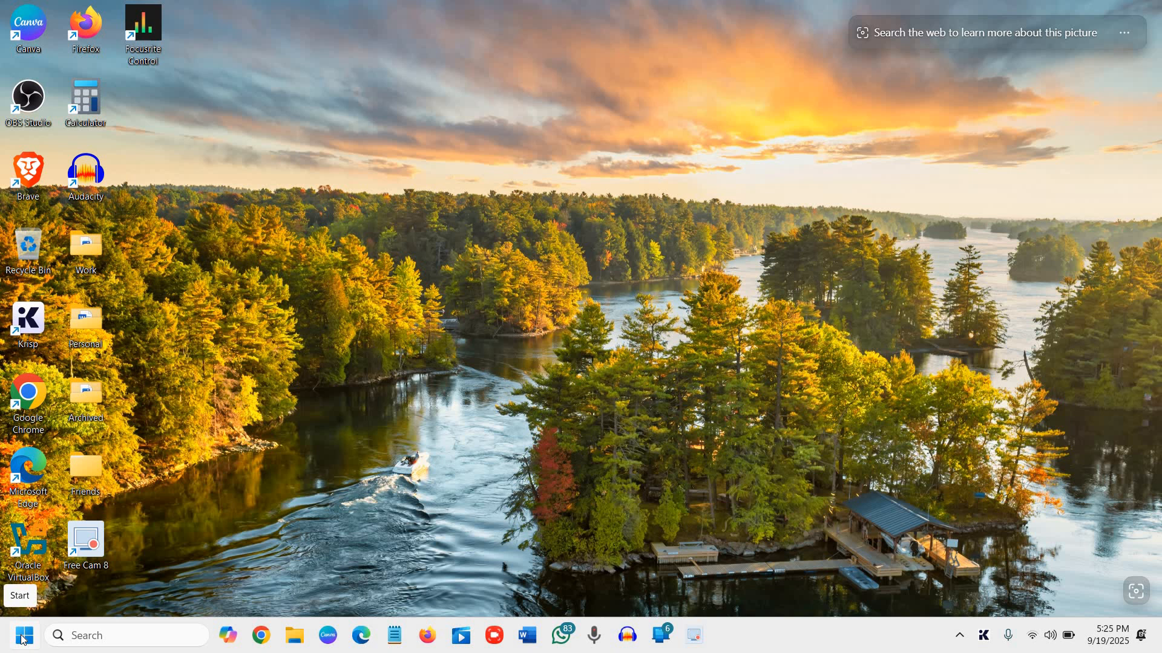
Right-click the Start button to bring up the quick-access system menu
right_click(23, 636)
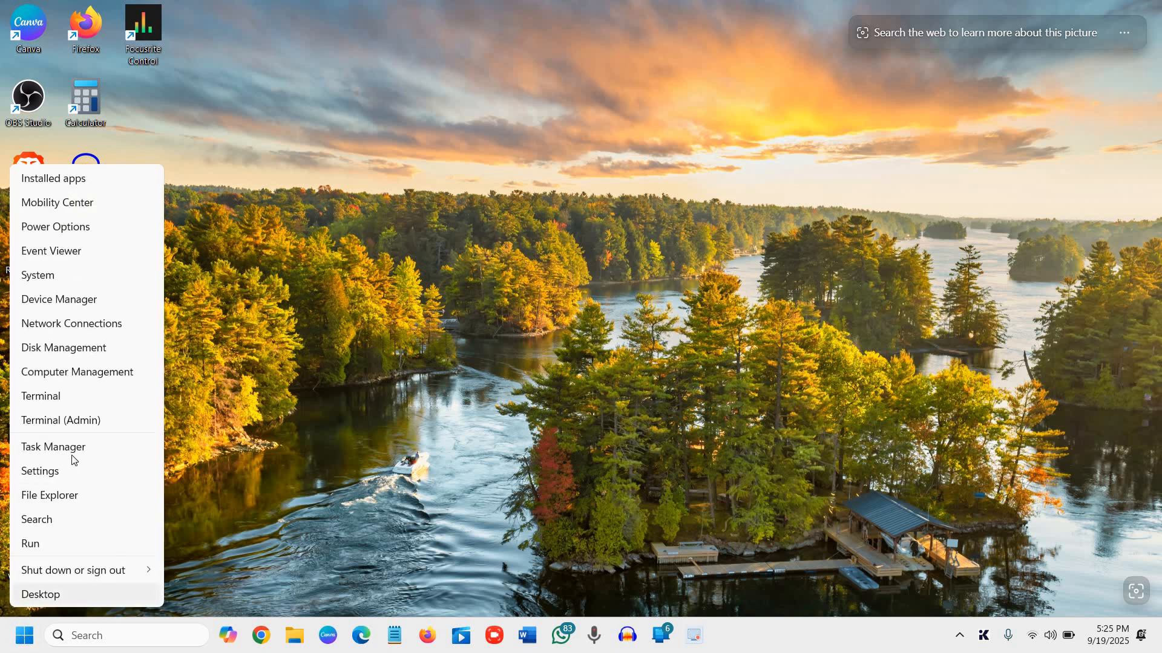
mouse_move(54, 446)
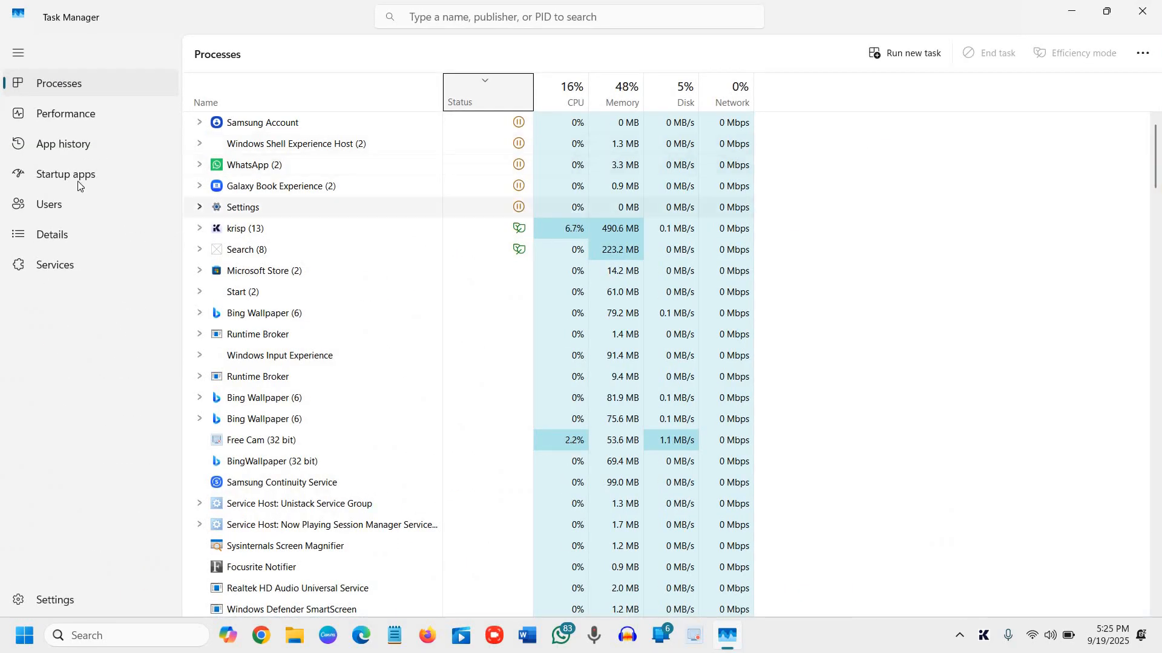
Show the Startup apps page listing Bing Wallpaper, krisp and Focusrite Notifier
left_click(65, 174)
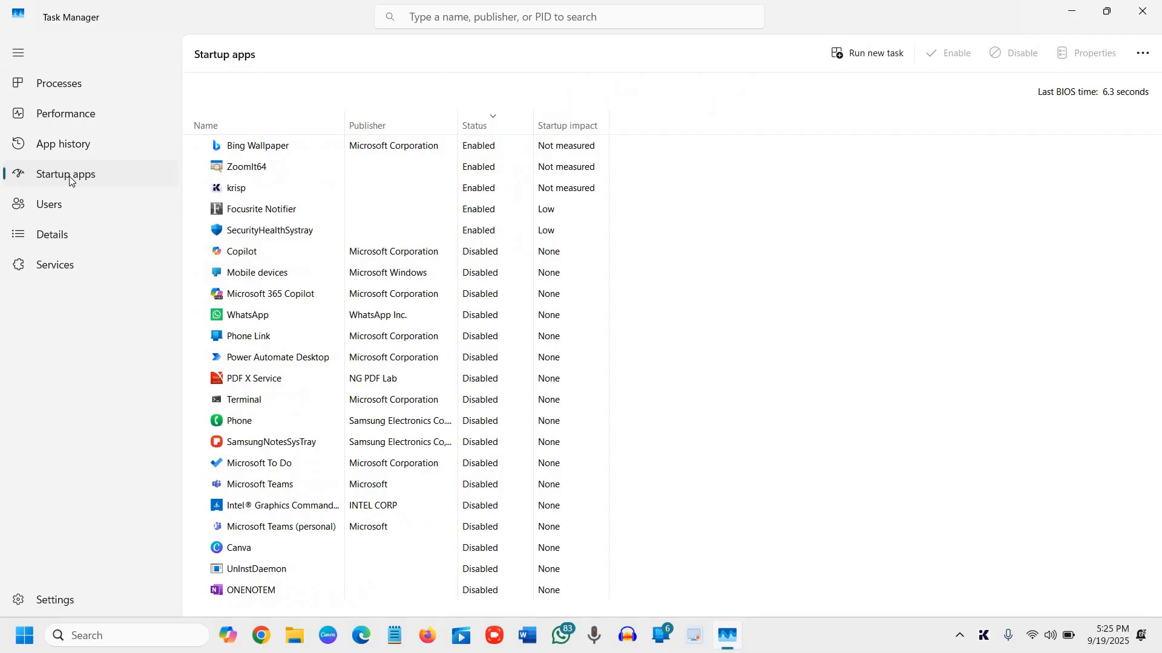
mouse_move(389, 179)
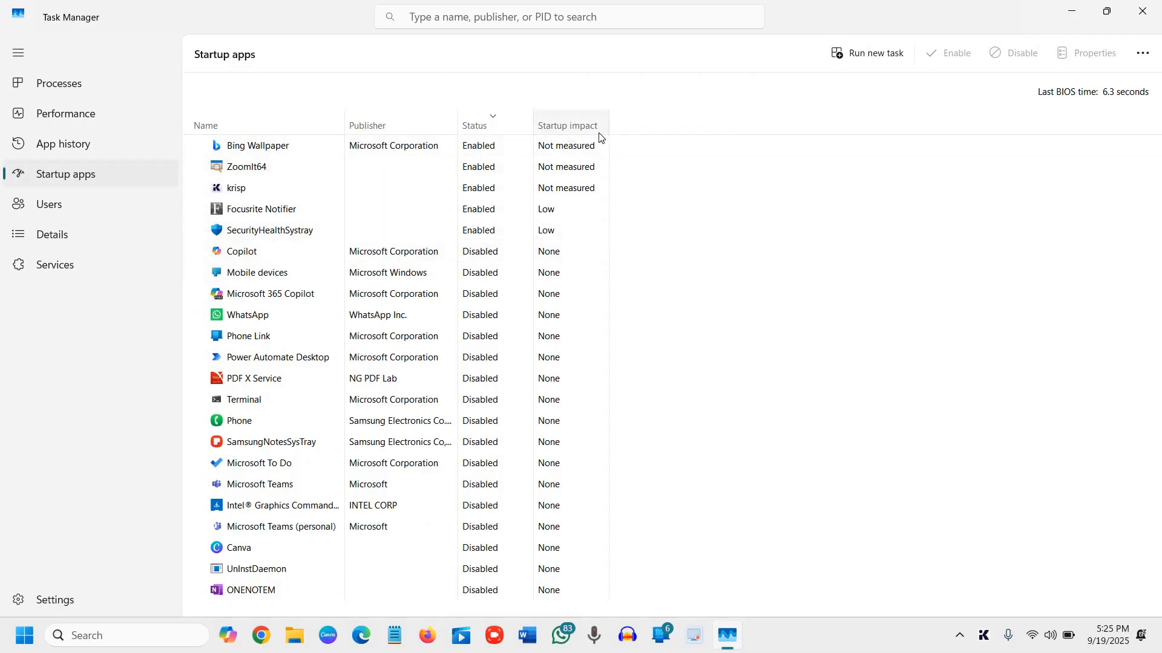
mouse_move(568, 125)
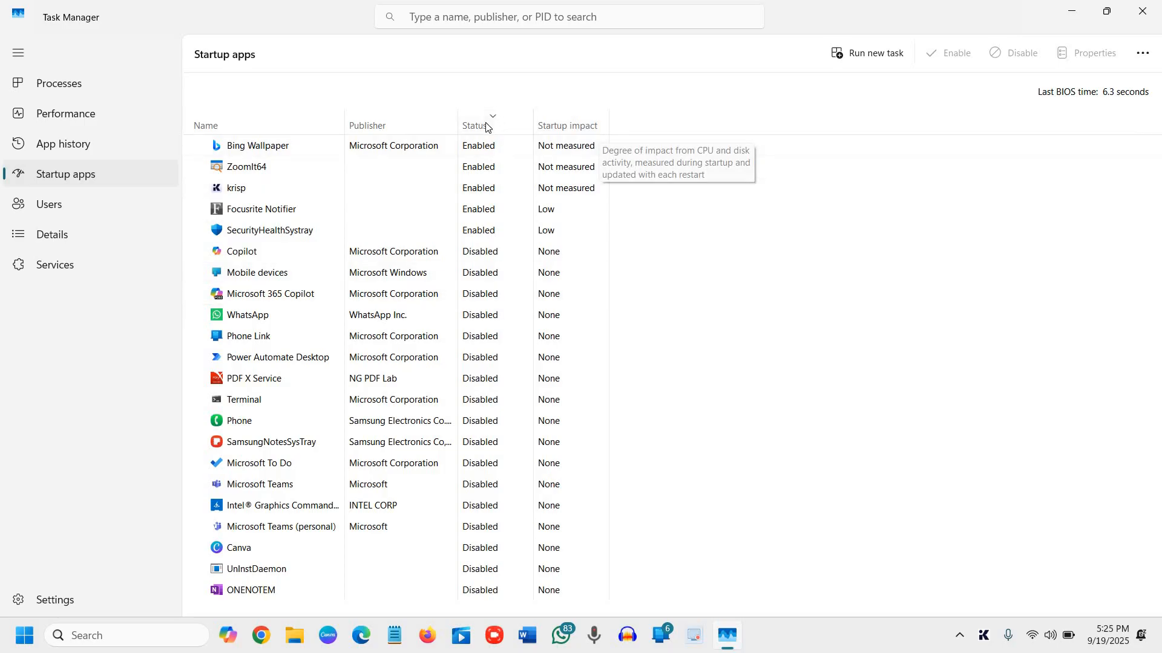
left_click(474, 125)
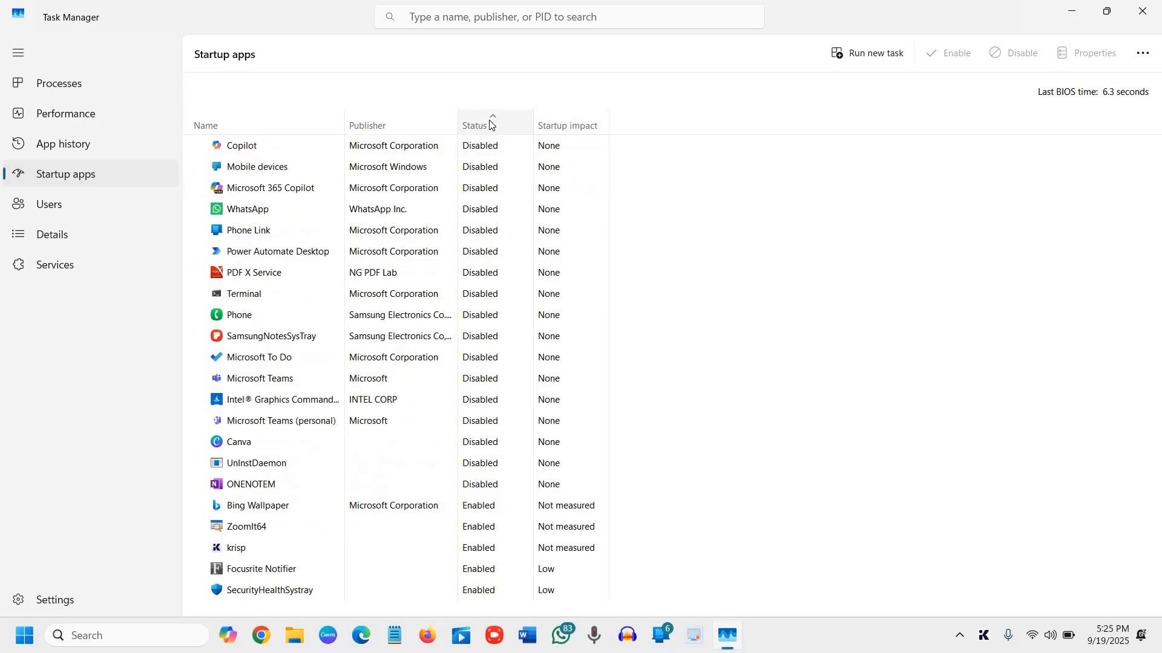
left_click(474, 125)
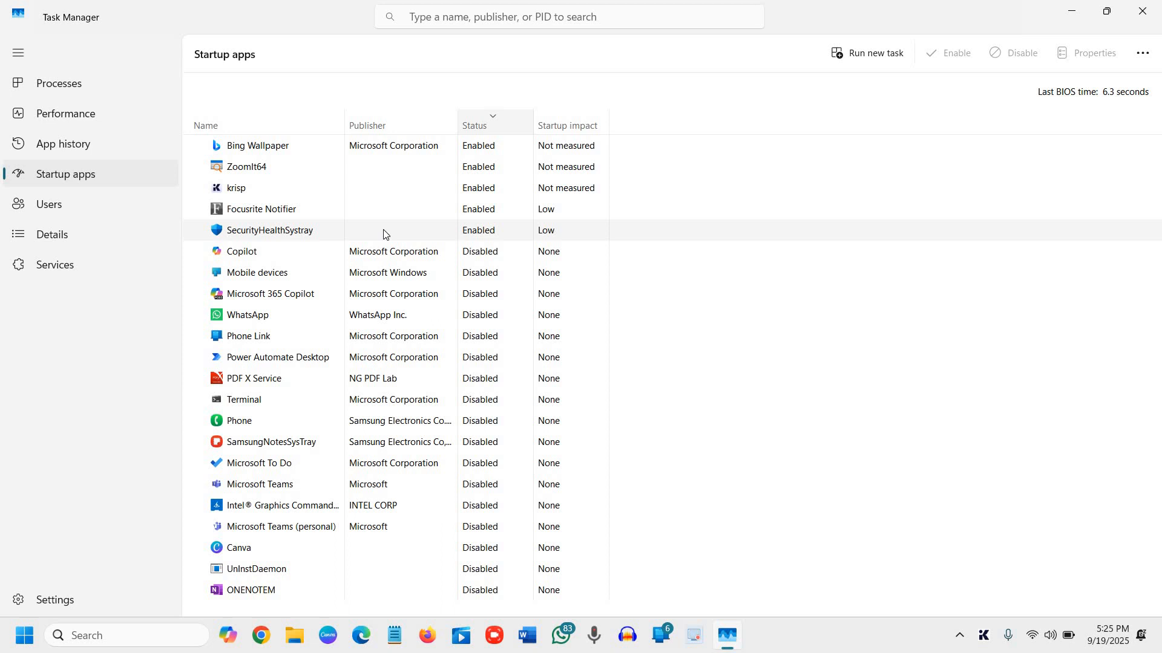
mouse_move(407, 357)
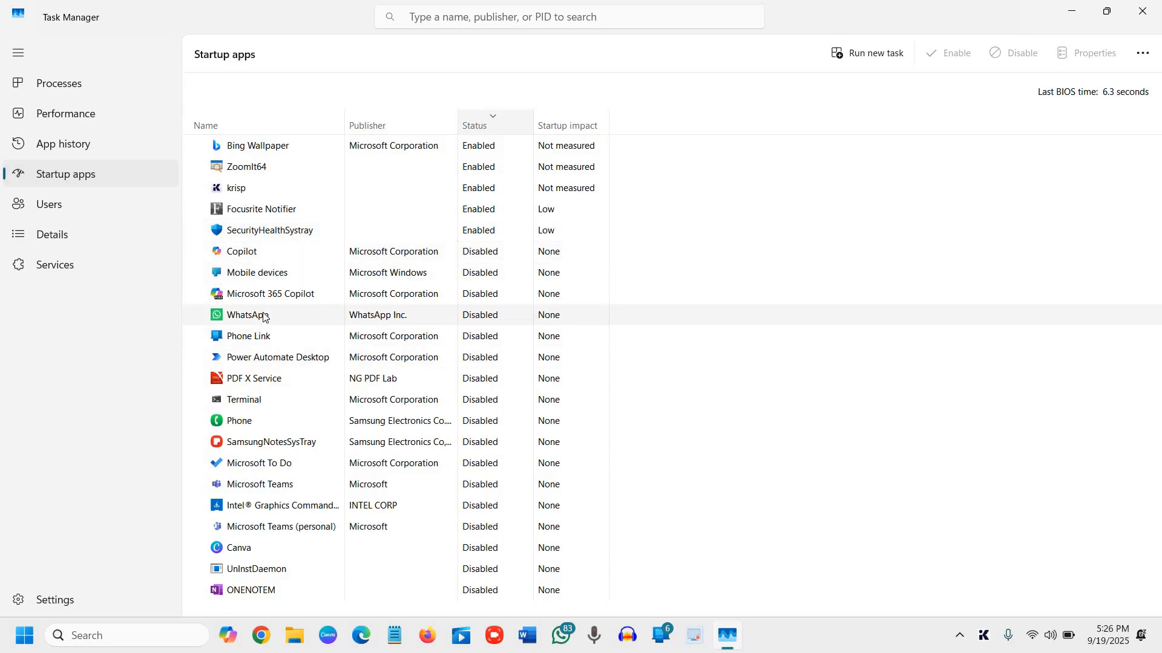
mouse_move(247, 326)
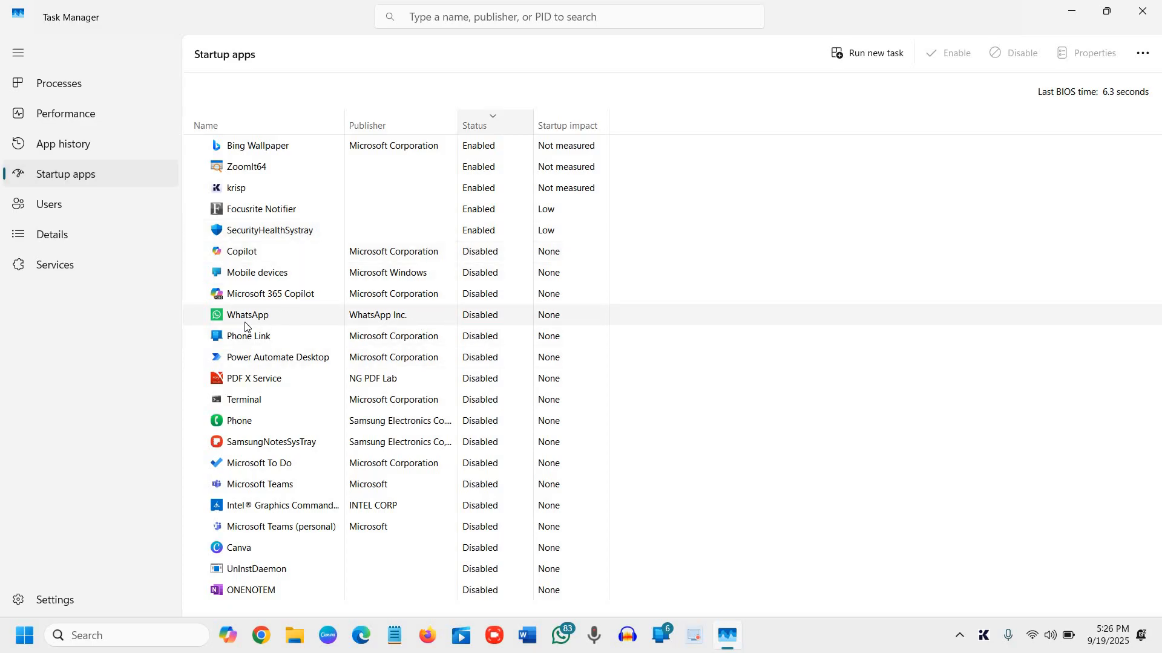
mouse_move(260, 425)
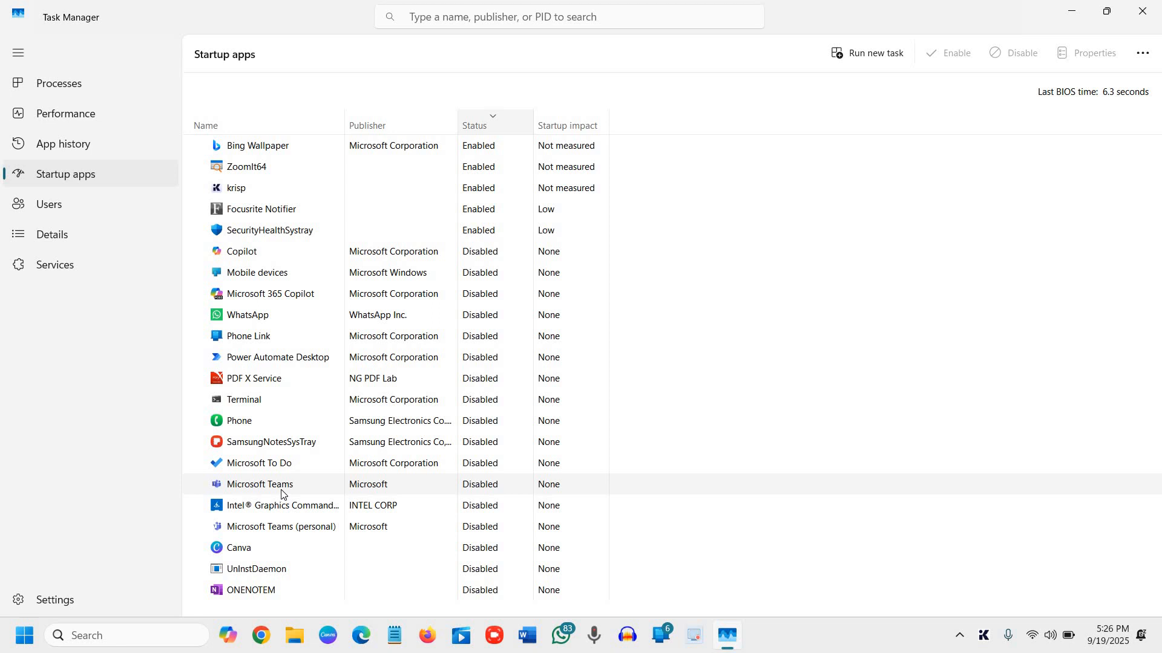
Check the startup state of Focusrite Notifier and confirm Copilot is disabled
right_click(281, 485)
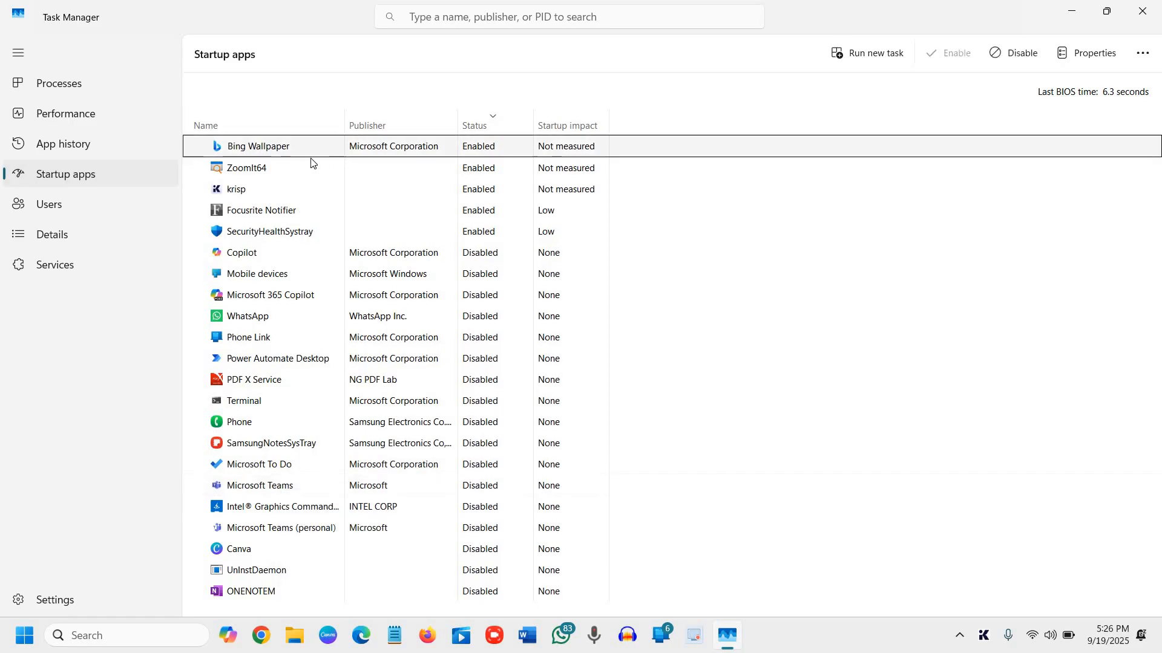
left_click(260, 210)
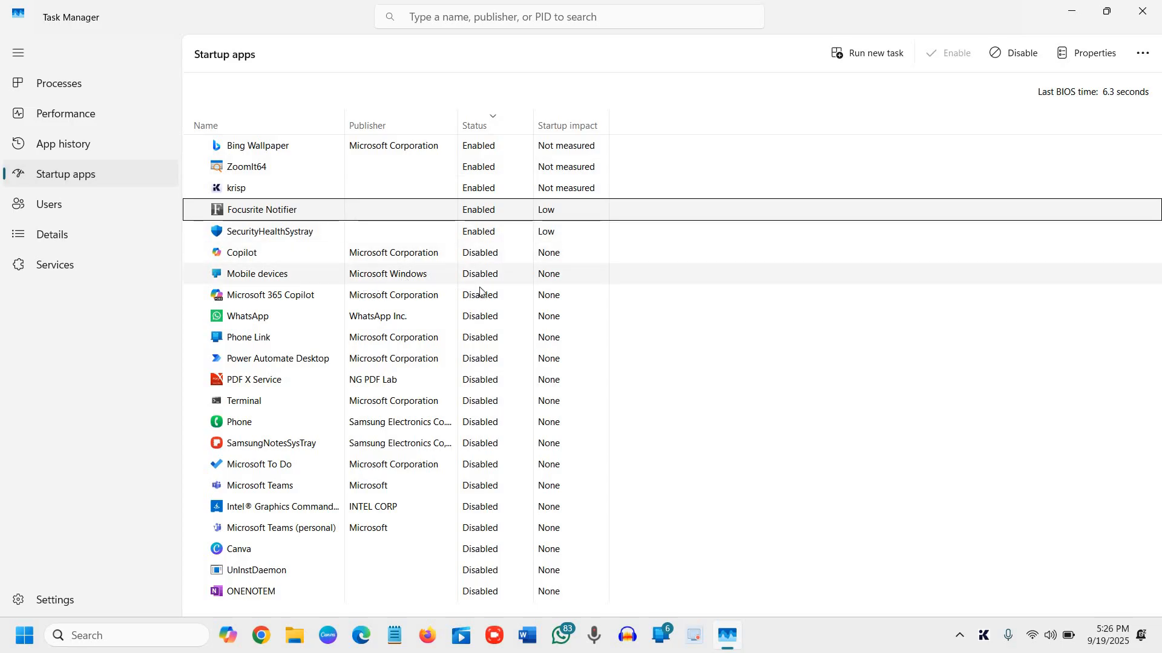
left_click(240, 251)
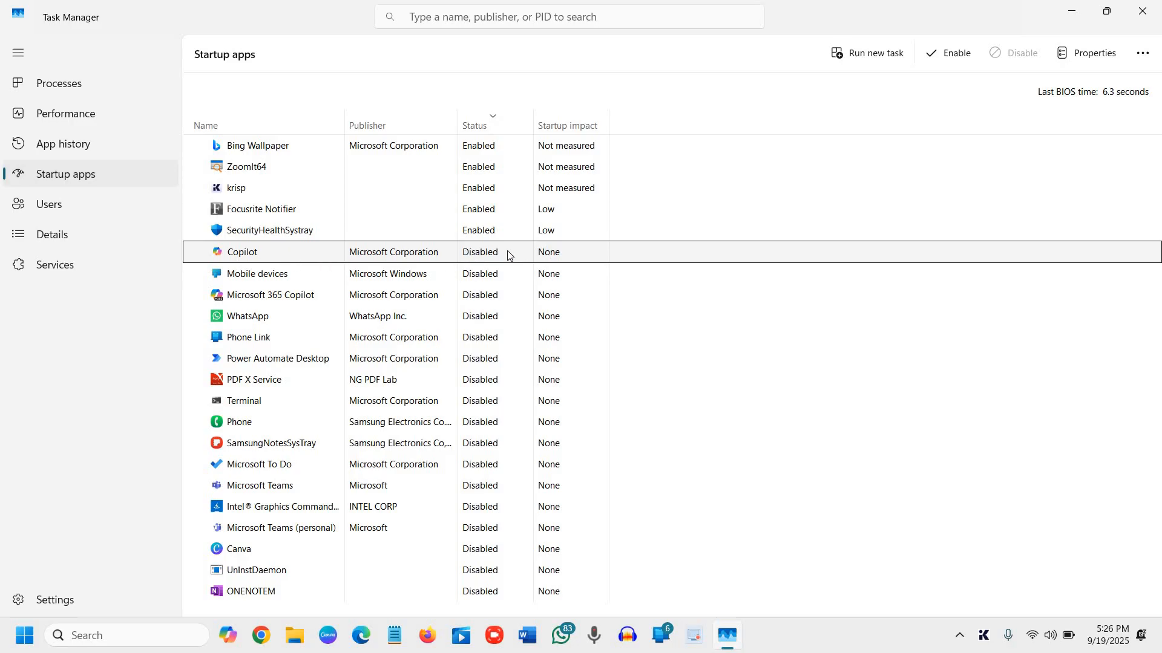
mouse_move(578, 393)
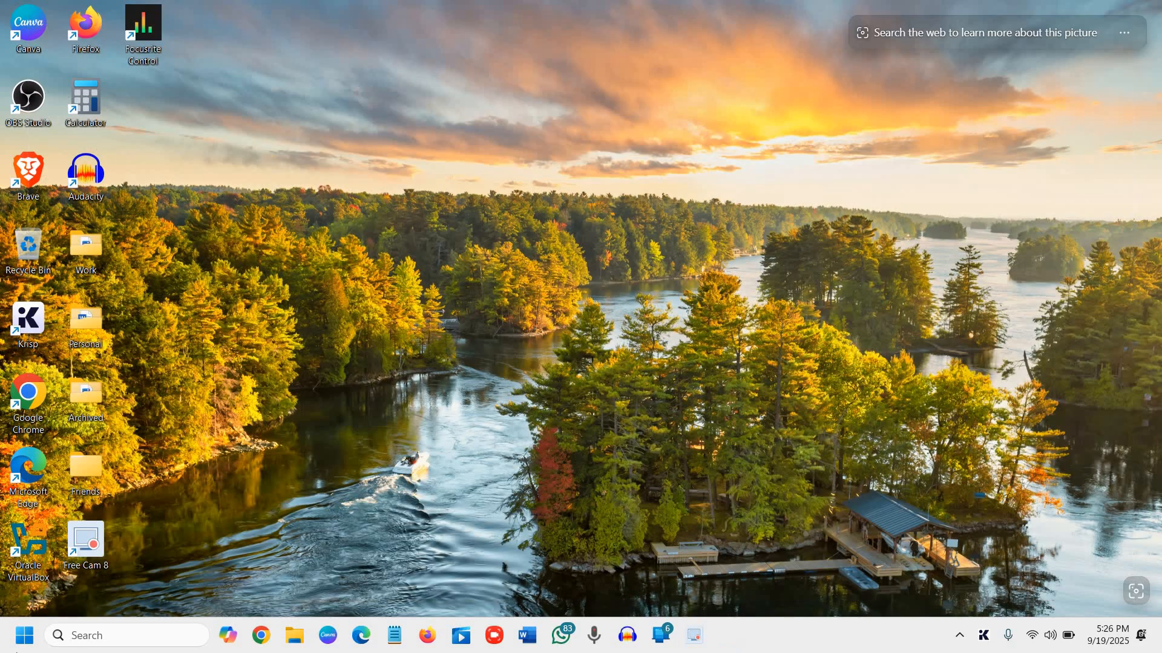
mouse_move(19, 636)
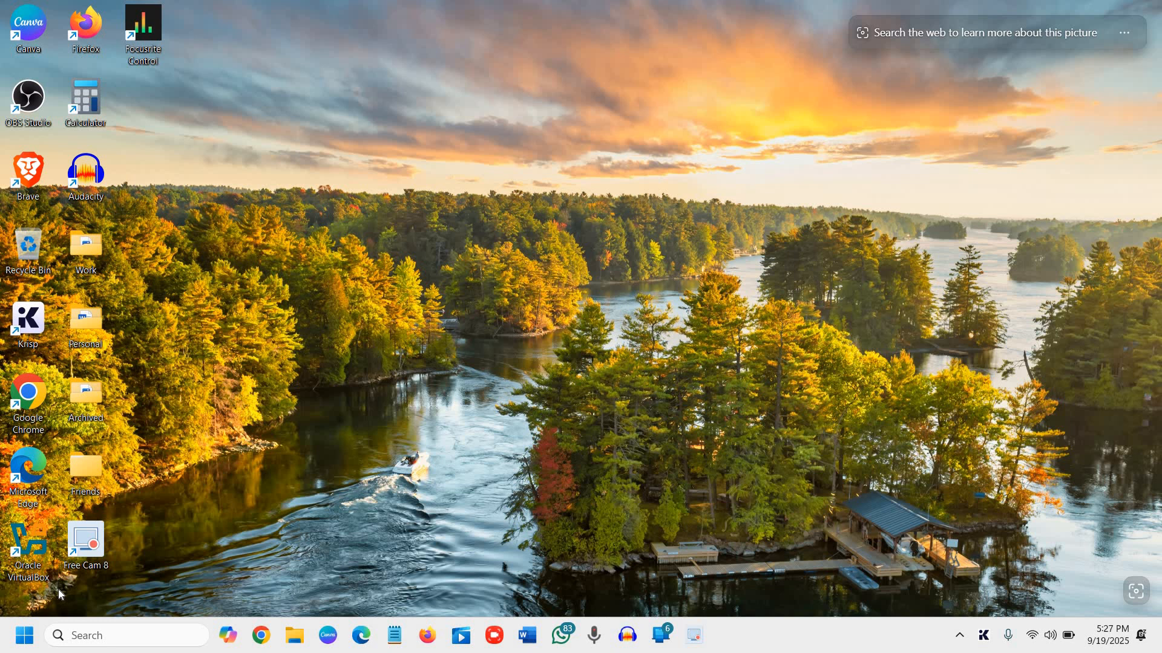
mouse_move(59, 589)
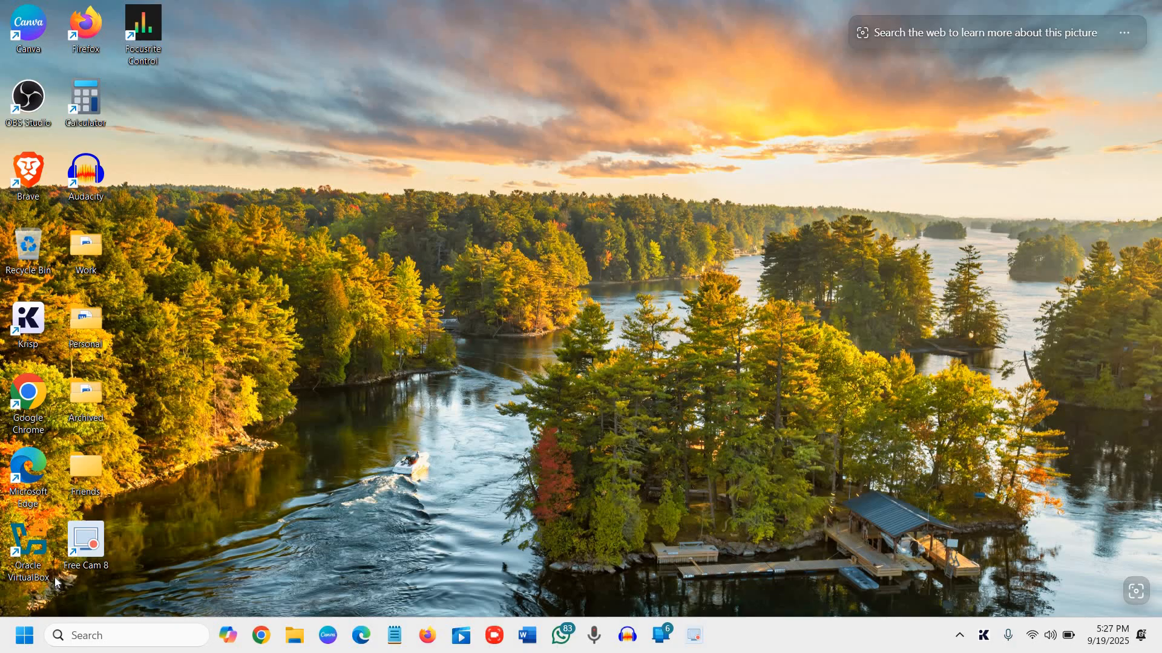
mouse_move(54, 579)
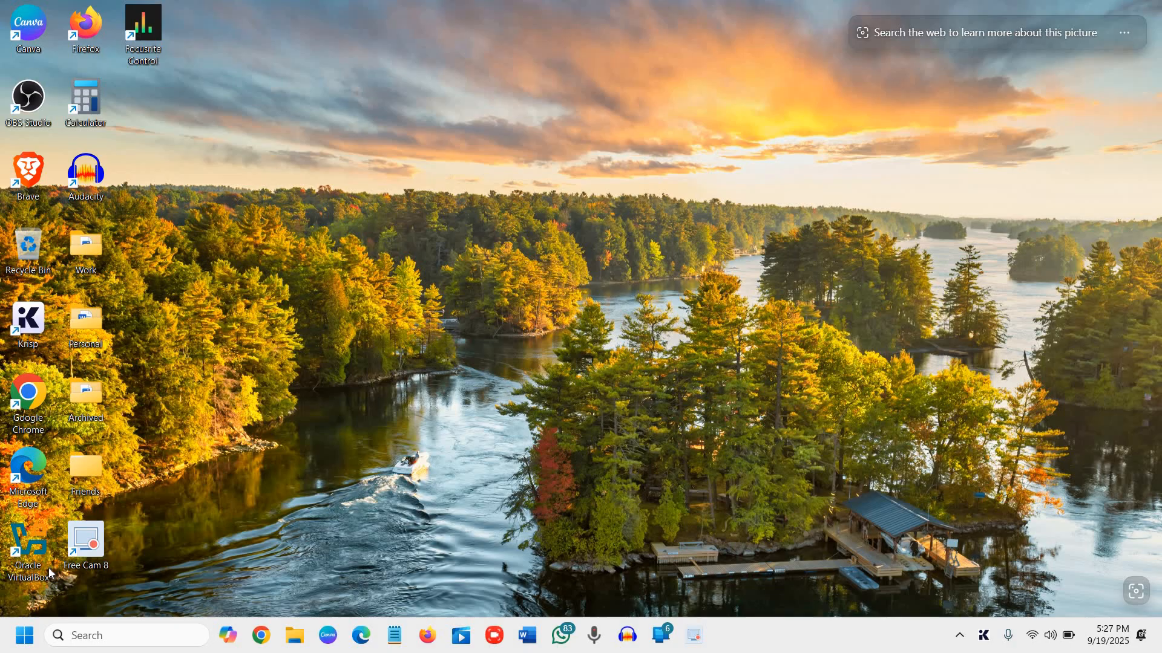